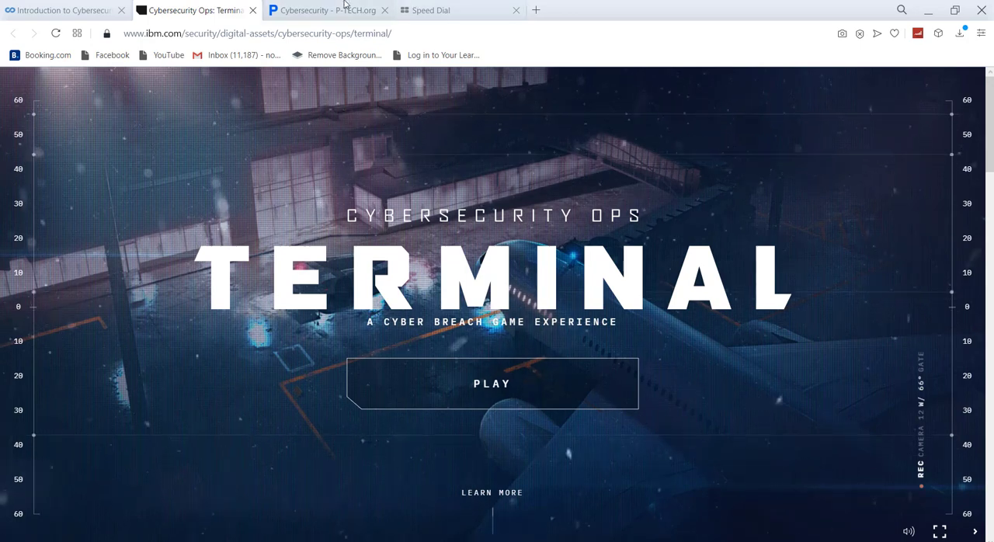
Switch to the Cybersecurity - P-TECH.org tab and scroll to the learning plan, quiz, video and certification cards.
{"action": "left_click", "coordinate": [322, 10]}
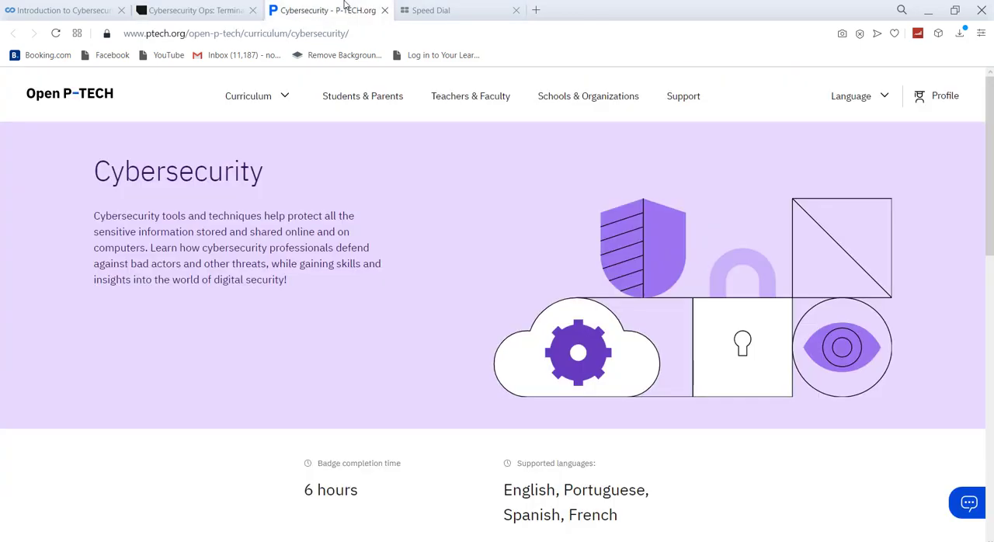
{"action": "mouse_move", "coordinate": [309, 15]}
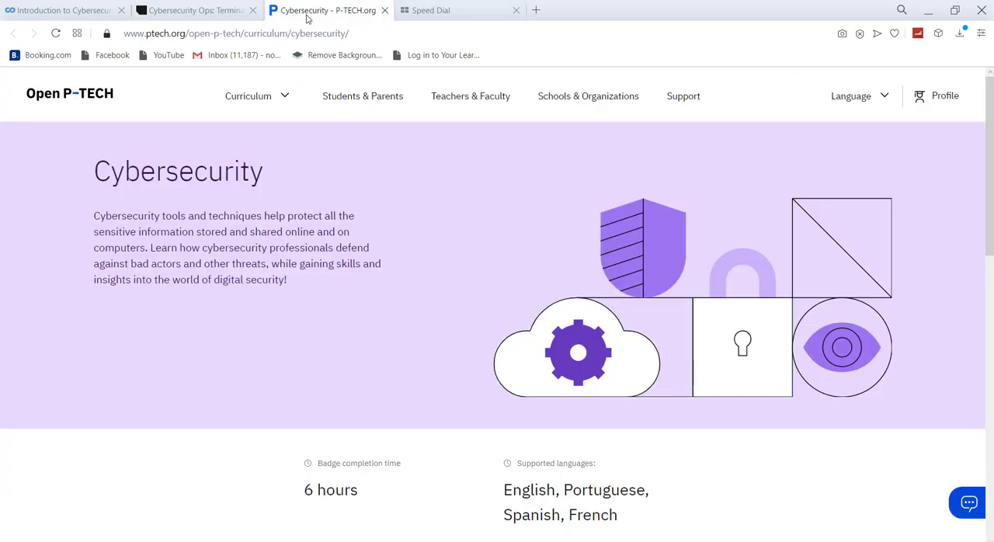
{"action": "left_click", "coordinate": [233, 33]}
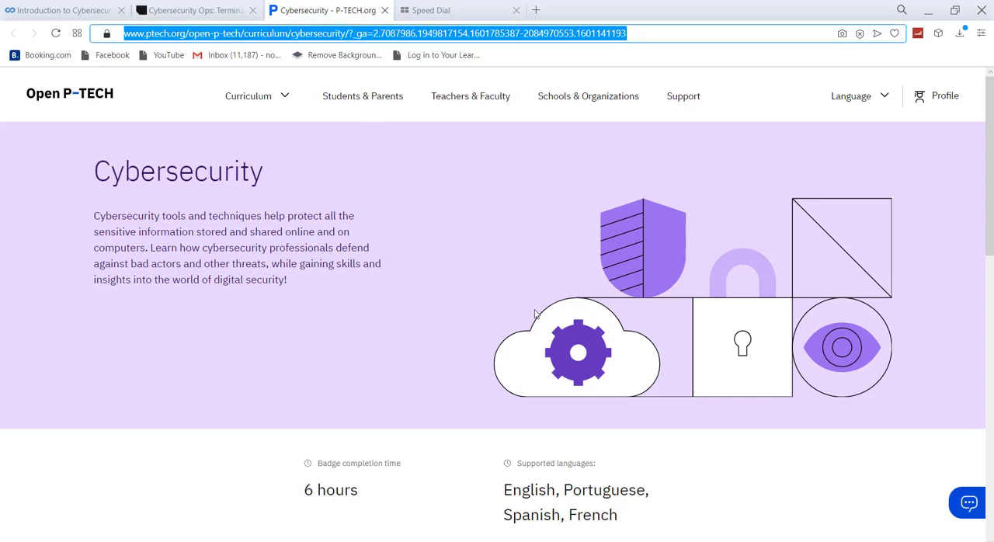
{"action": "mouse_move", "coordinate": [303, 476]}
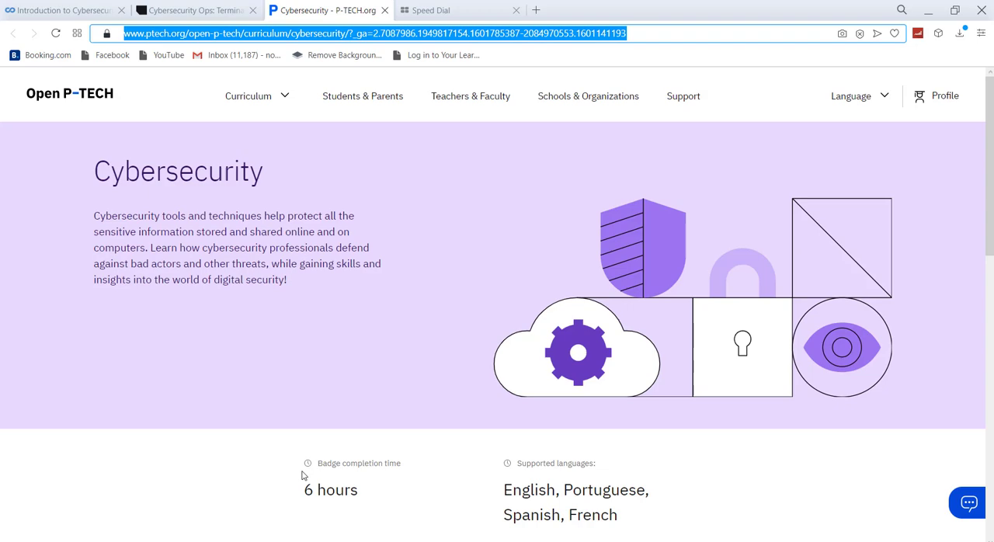
{"action": "mouse_move", "coordinate": [432, 382]}
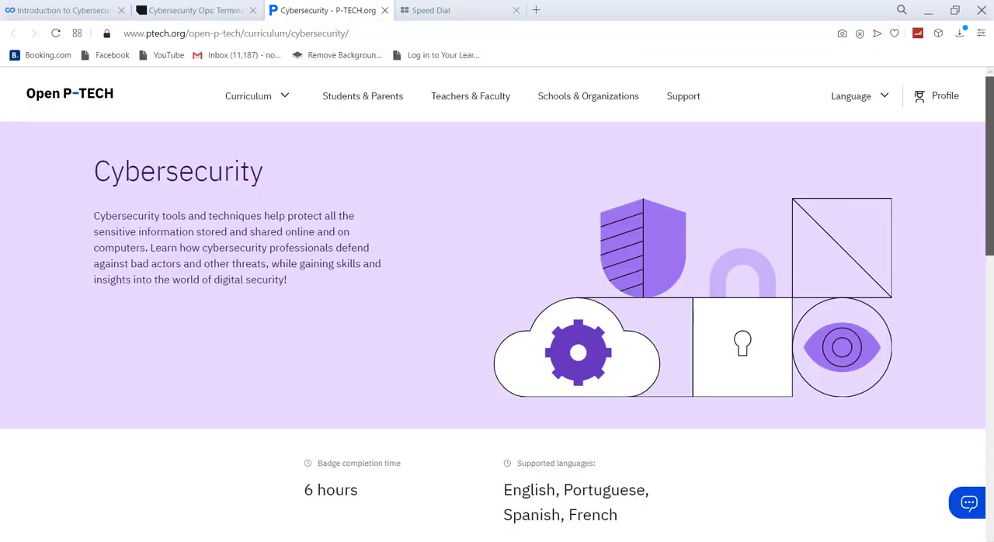
{"action": "scroll", "scroll_direction": "down", "scroll_amount": 3}
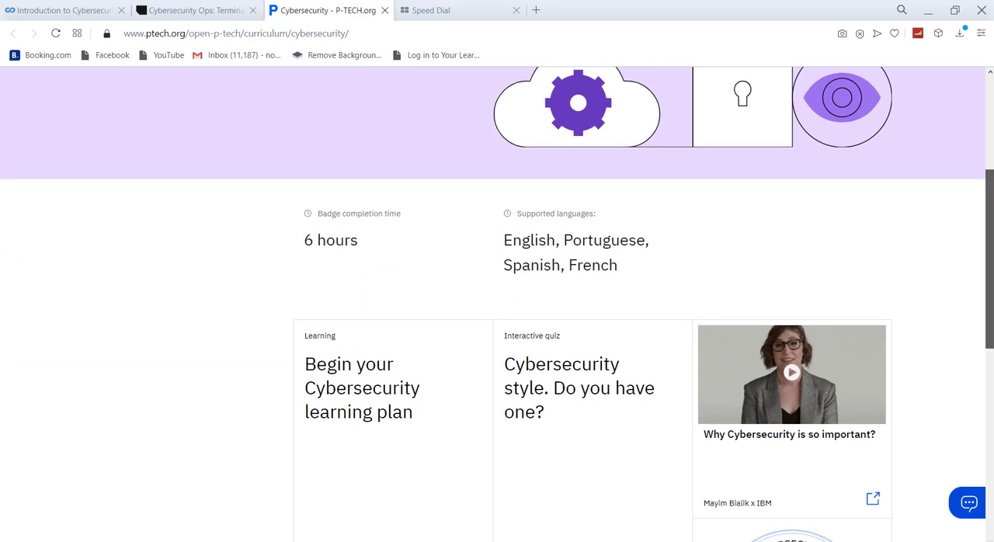
{"action": "scroll", "scroll_direction": "down", "scroll_amount": 3}
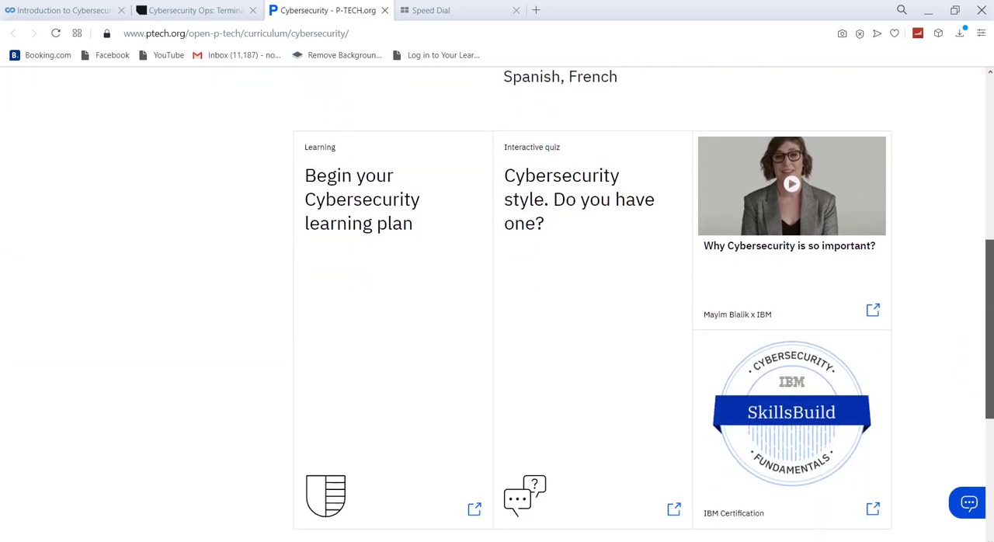
{"action": "scroll", "scroll_direction": "up", "scroll_amount": 3}
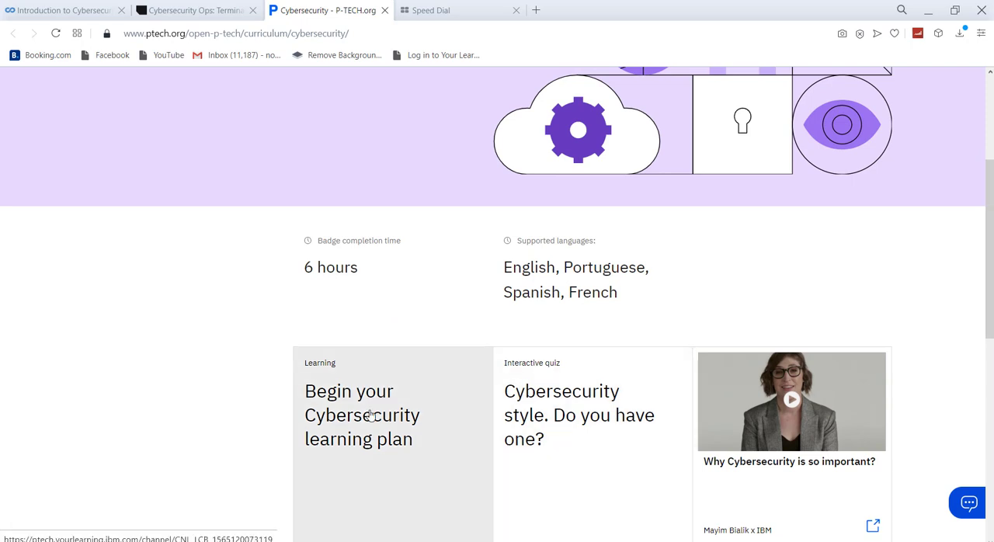
Open the 'Begin your Cybersecurity learning plan' card, launching the Your Learning sign-in page in a new tab.
{"action": "left_click", "coordinate": [370, 415]}
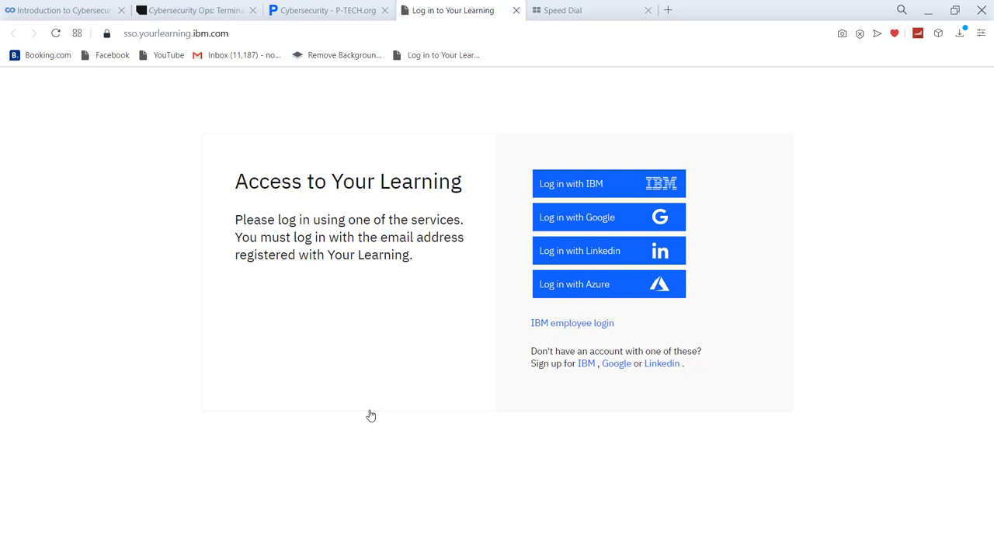
{"action": "mouse_move", "coordinate": [480, 372]}
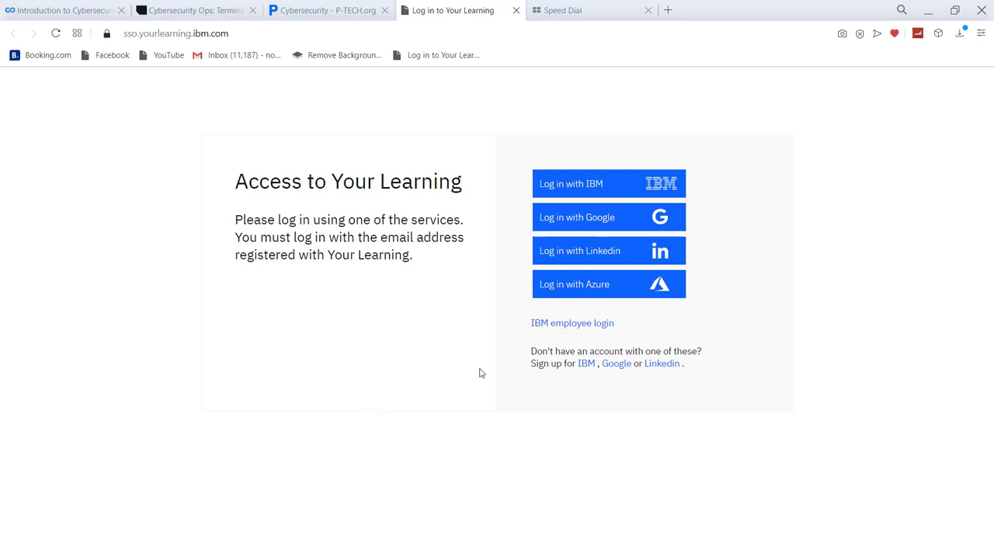
{"action": "mouse_move", "coordinate": [155, 5]}
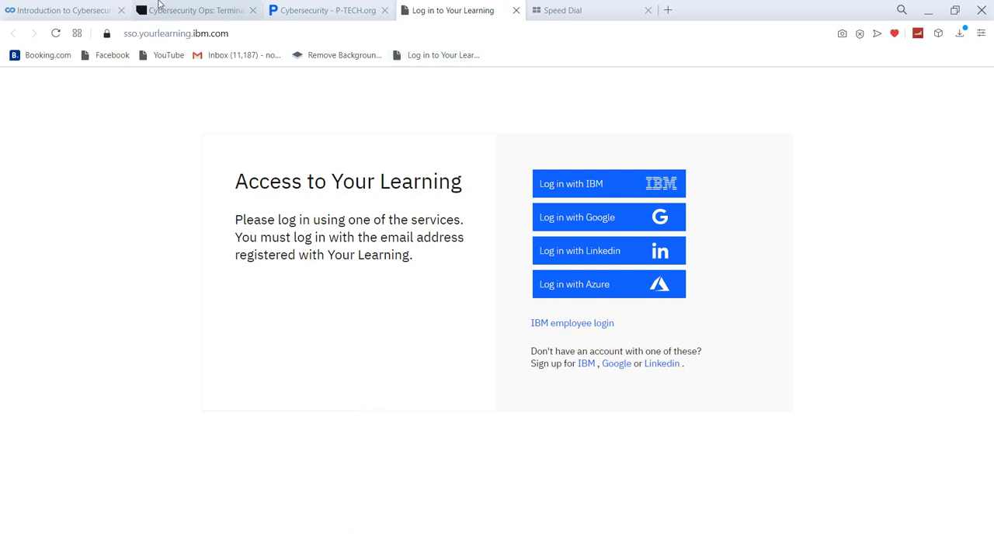
{"action": "mouse_move", "coordinate": [524, 193]}
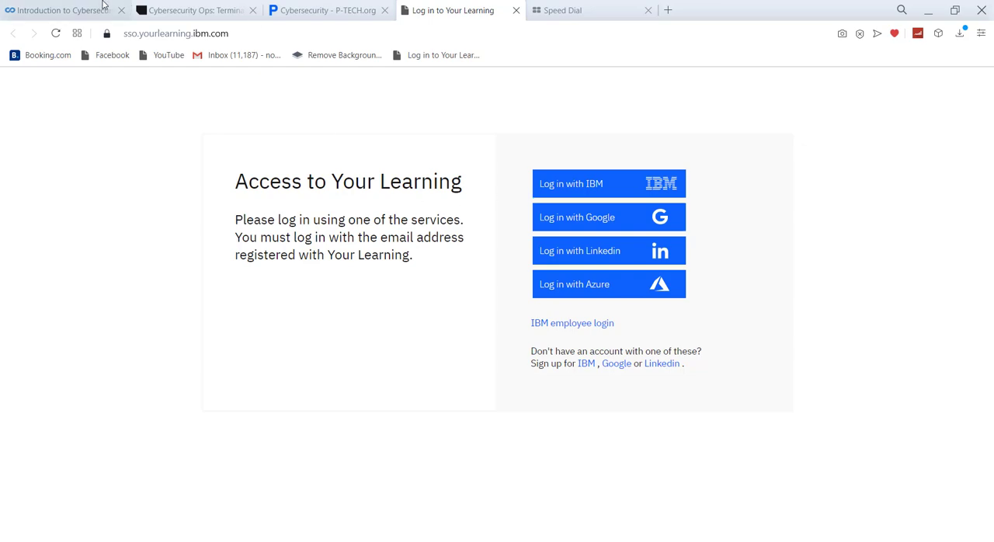
On the Coursera Introduction to Cybersecurity Tools & Cyber Attacks page, scroll to the 'also viewed' IBM courses.
{"action": "left_click", "coordinate": [66, 10]}
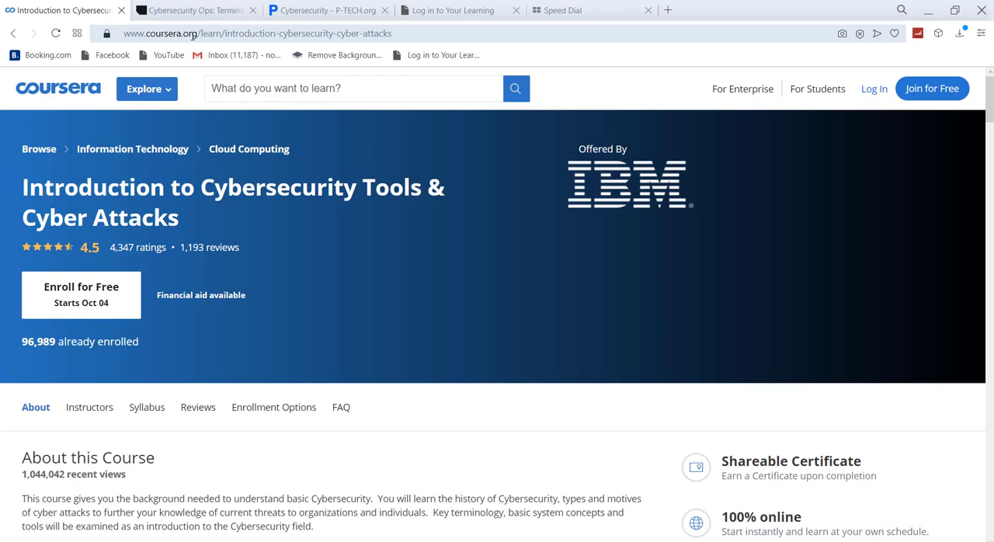
{"action": "mouse_move", "coordinate": [244, 137]}
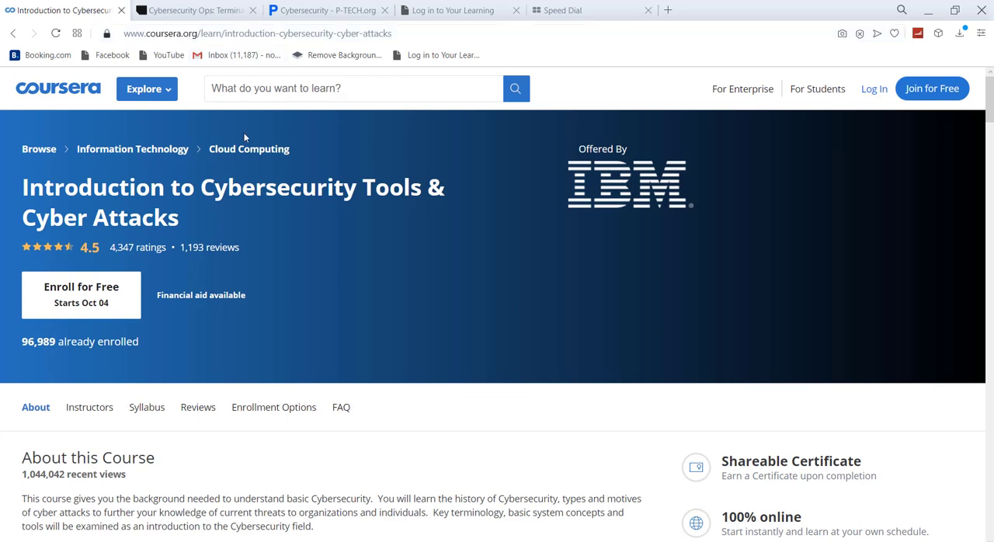
{"action": "mouse_move", "coordinate": [124, 37]}
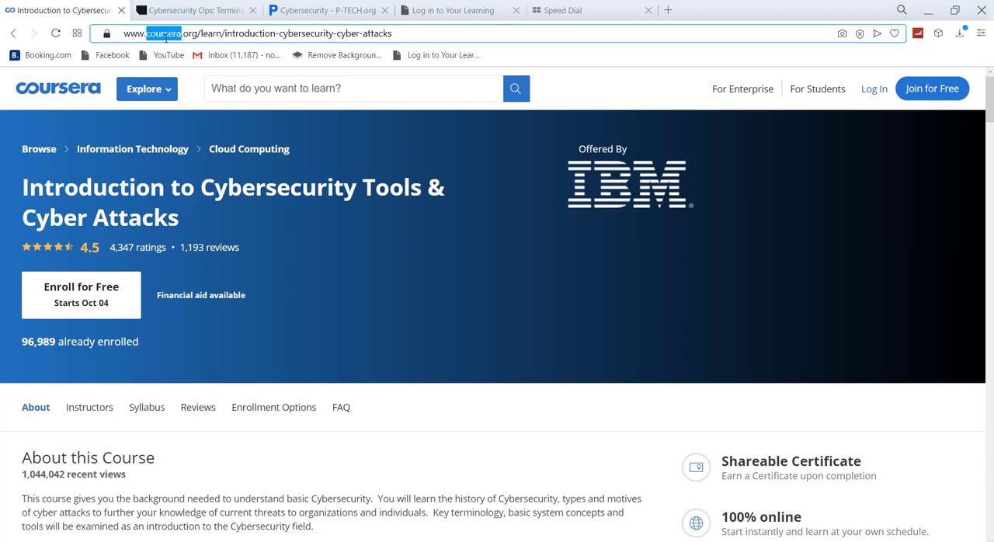
{"action": "left_click", "coordinate": [256, 33]}
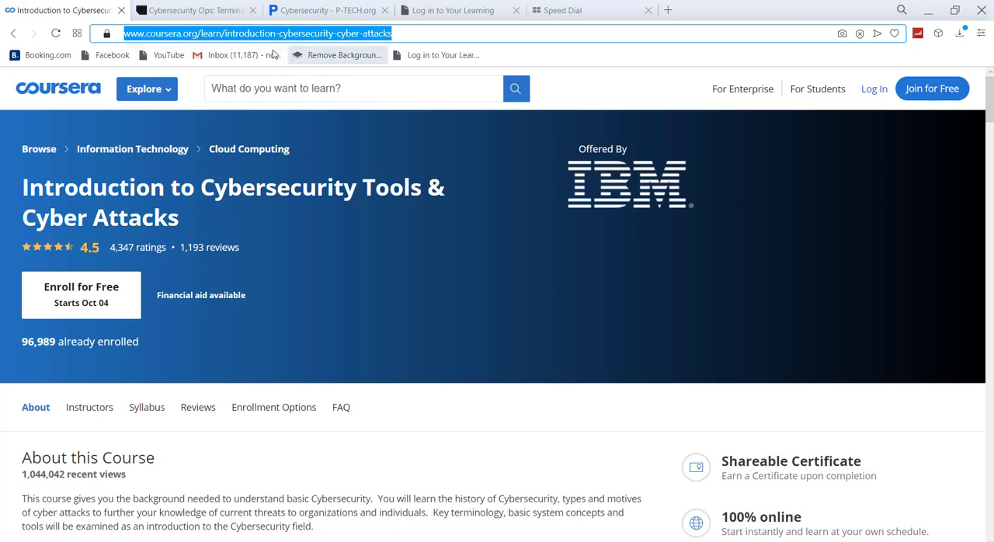
{"action": "mouse_move", "coordinate": [137, 266]}
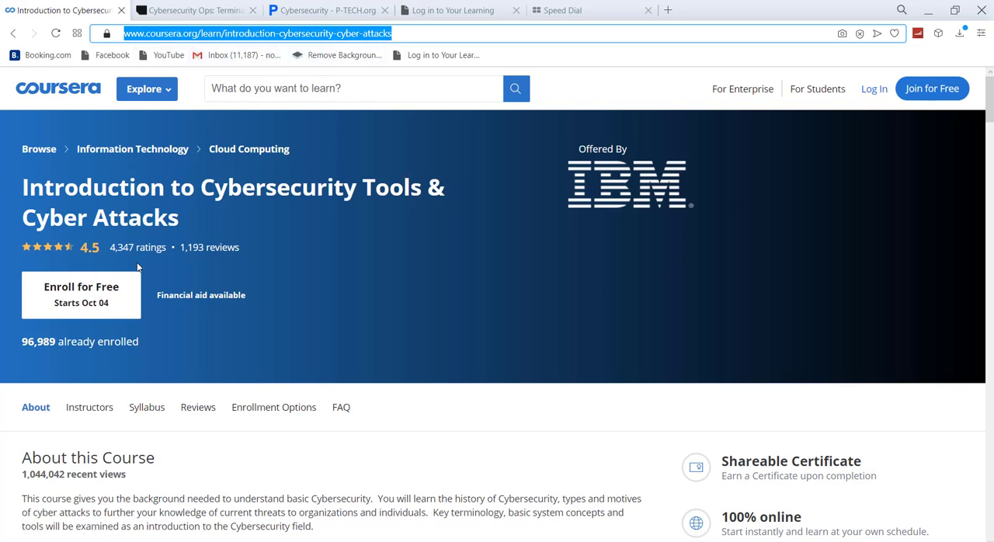
{"action": "left_click", "coordinate": [256, 36]}
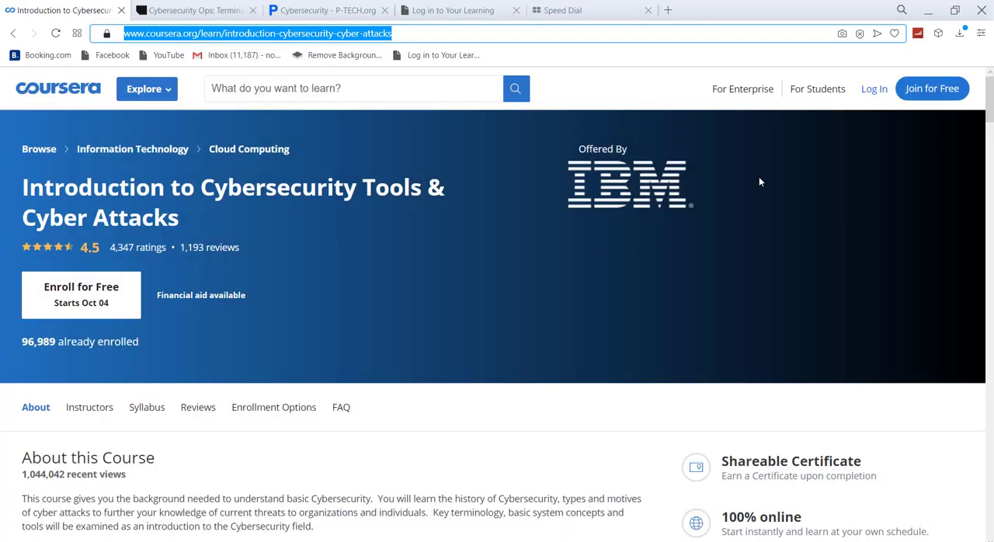
{"action": "mouse_move", "coordinate": [87, 294]}
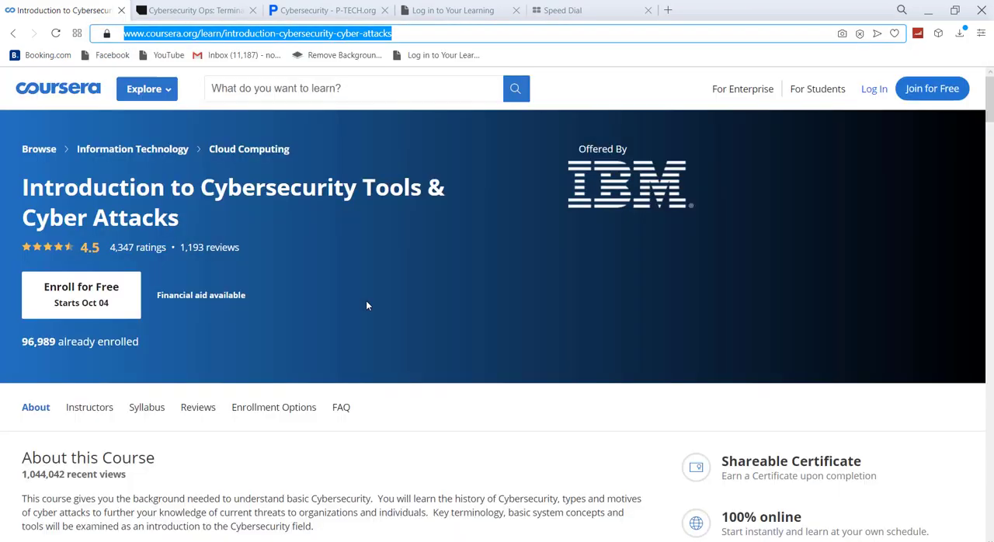
{"action": "scroll", "scroll_direction": "down", "scroll_amount": 3}
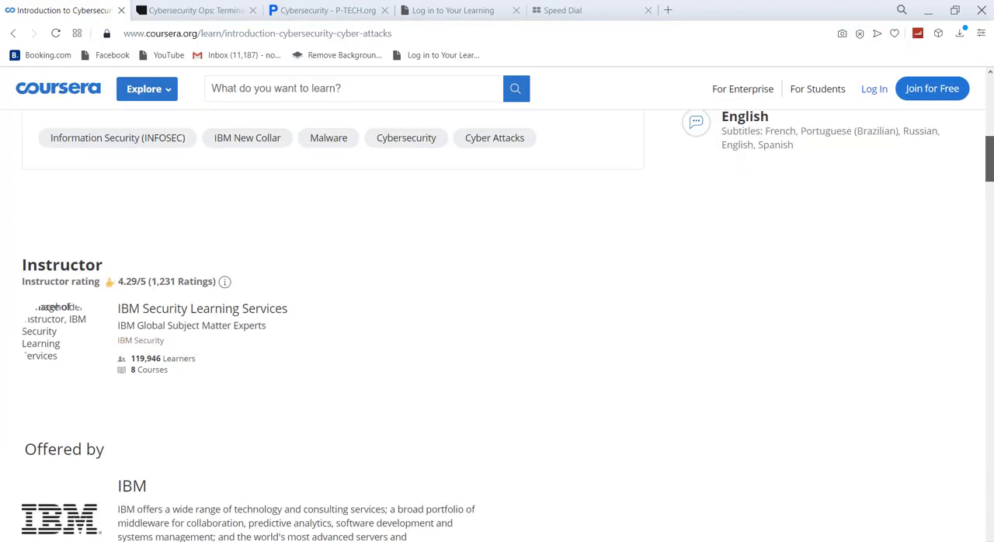
{"action": "scroll", "scroll_direction": "down", "scroll_amount": 3}
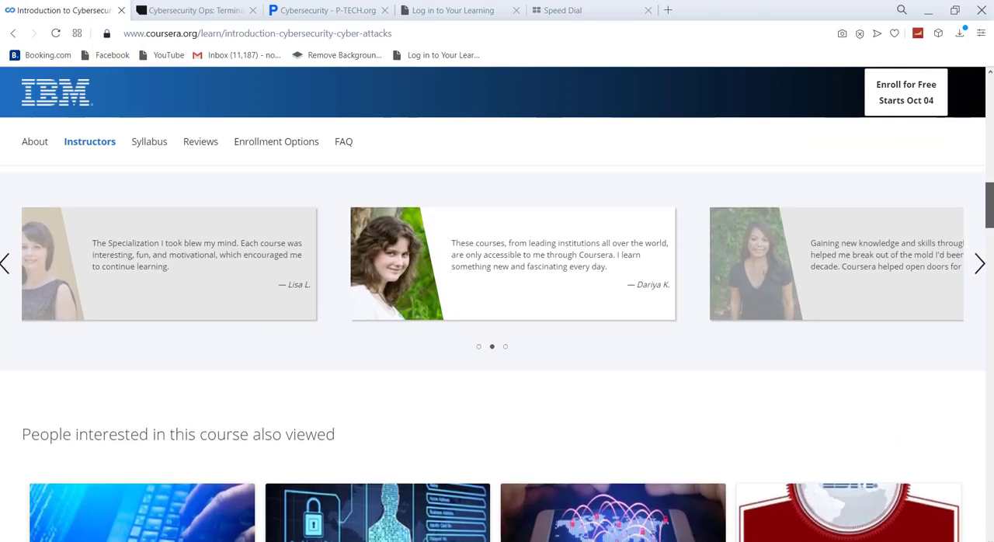
{"action": "scroll", "scroll_direction": "down", "scroll_amount": 3}
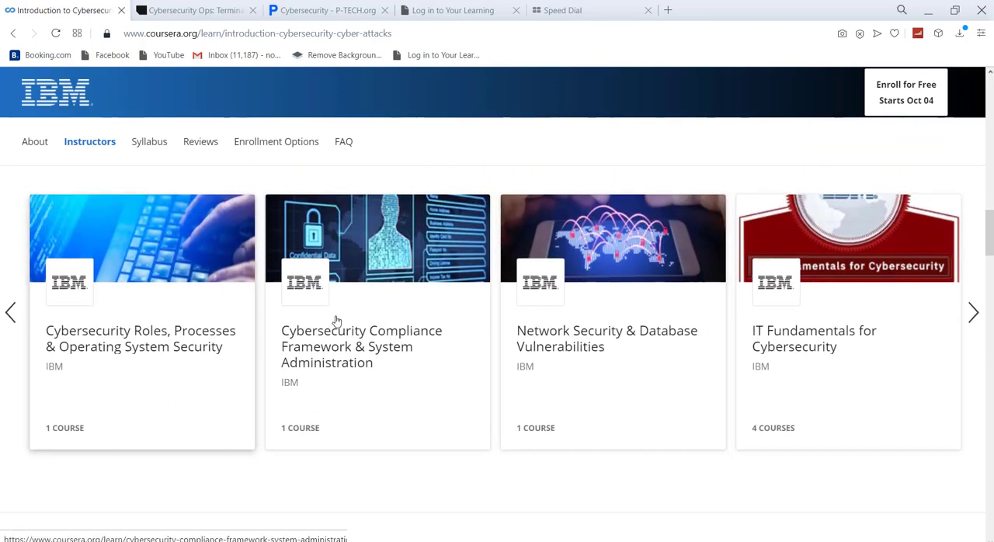
{"action": "mouse_move", "coordinate": [984, 250]}
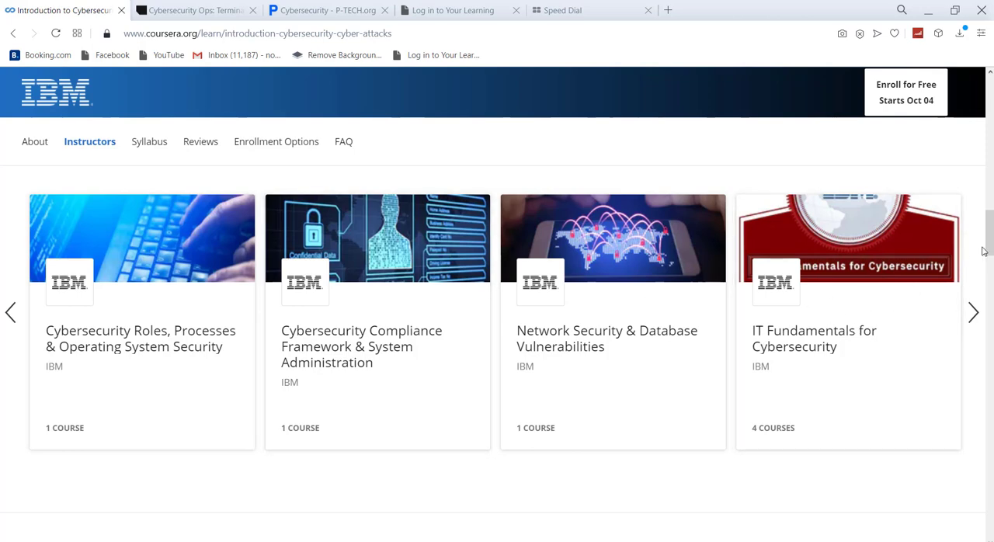
{"action": "mouse_move", "coordinate": [108, 279]}
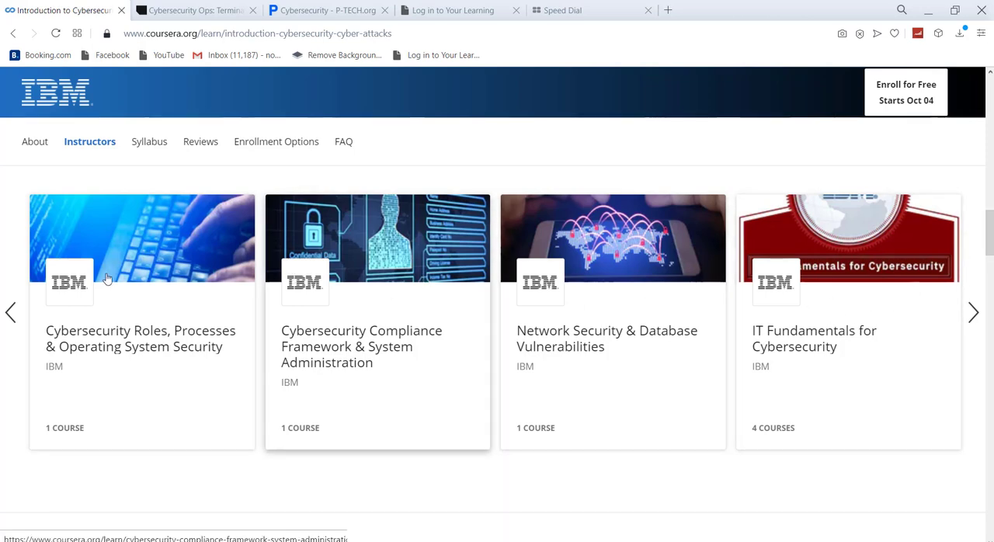
{"action": "mouse_move", "coordinate": [442, 327]}
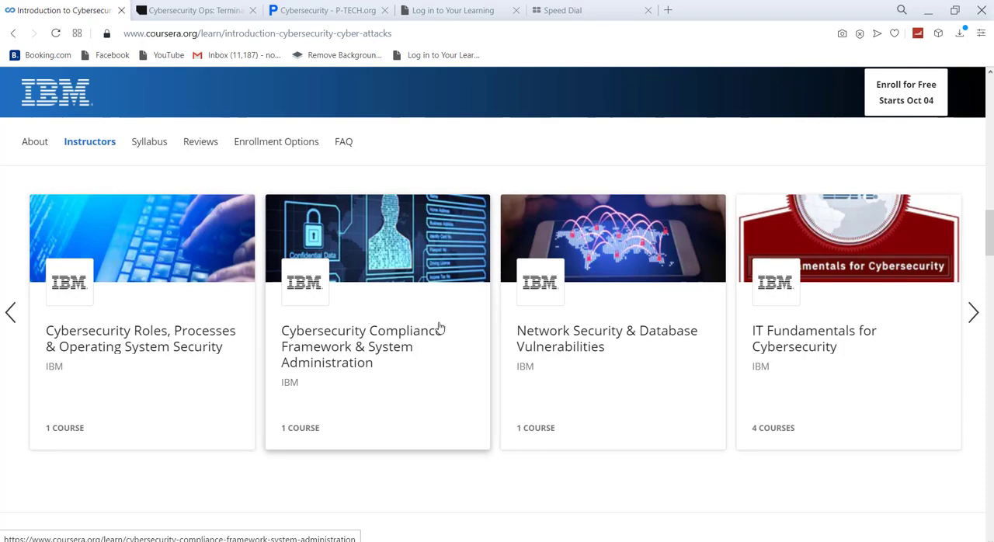
{"action": "mouse_move", "coordinate": [897, 315]}
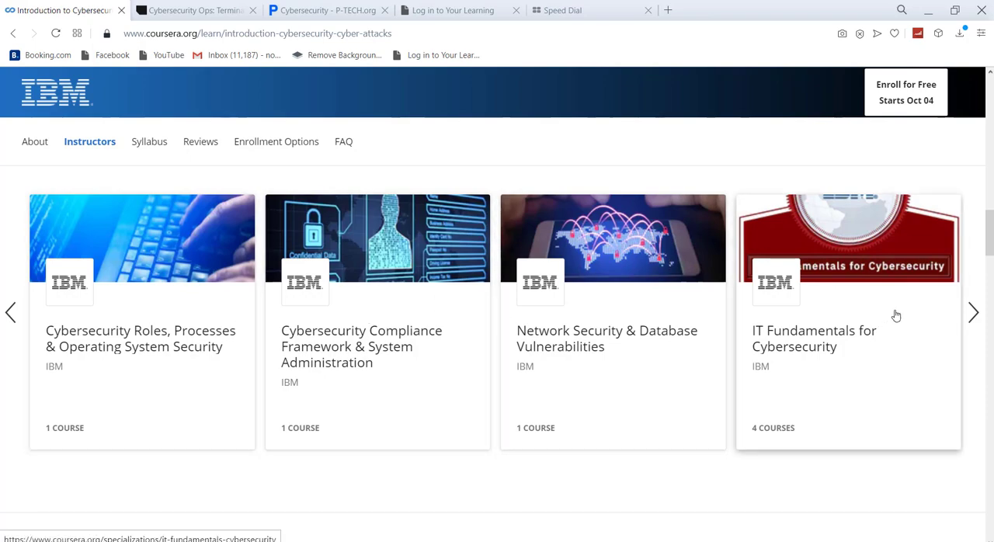
Jump to the Syllabus section, scroll through the weekly modules, then scroll back toward the course banner.
{"action": "left_click", "coordinate": [146, 141]}
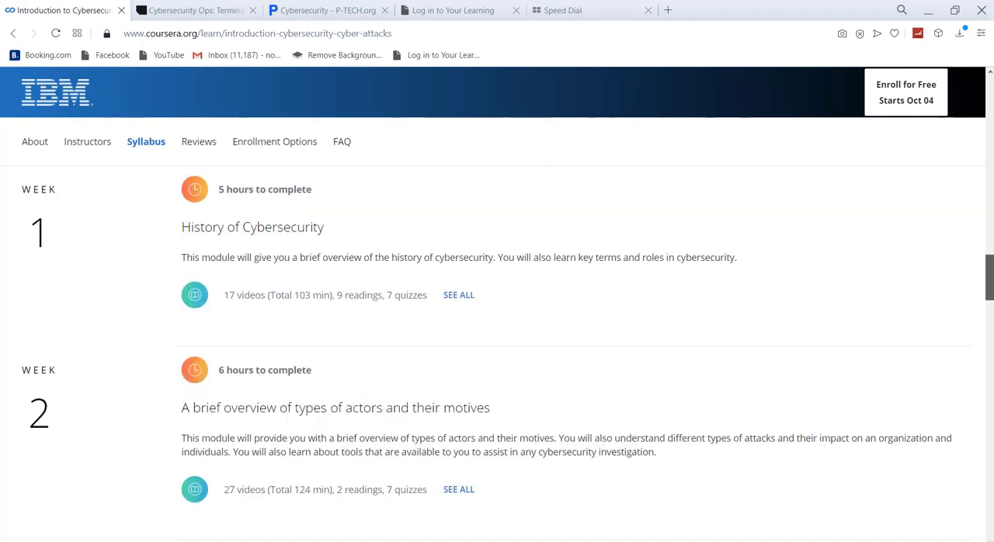
{"action": "scroll", "scroll_direction": "down", "scroll_amount": 3}
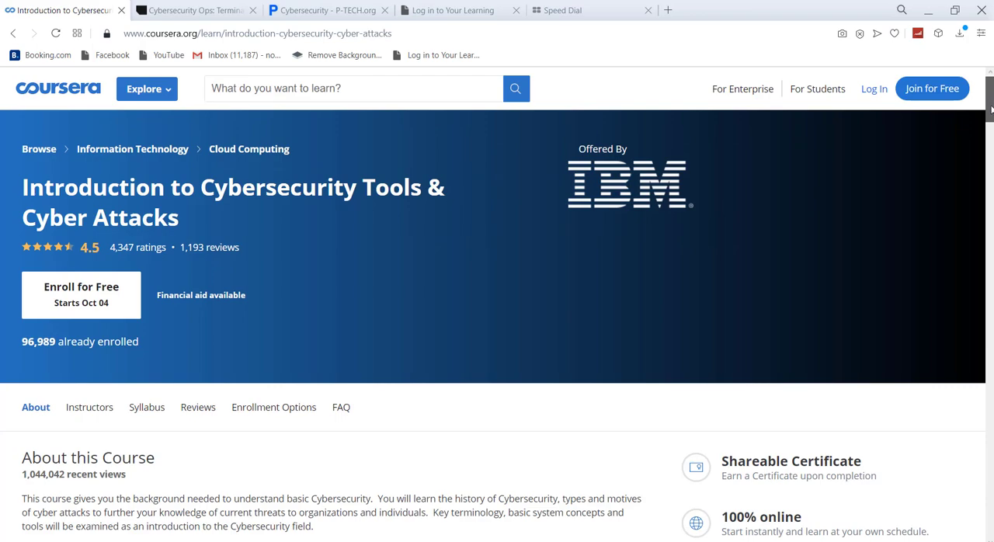
{"action": "scroll", "scroll_direction": "down", "scroll_amount": 3}
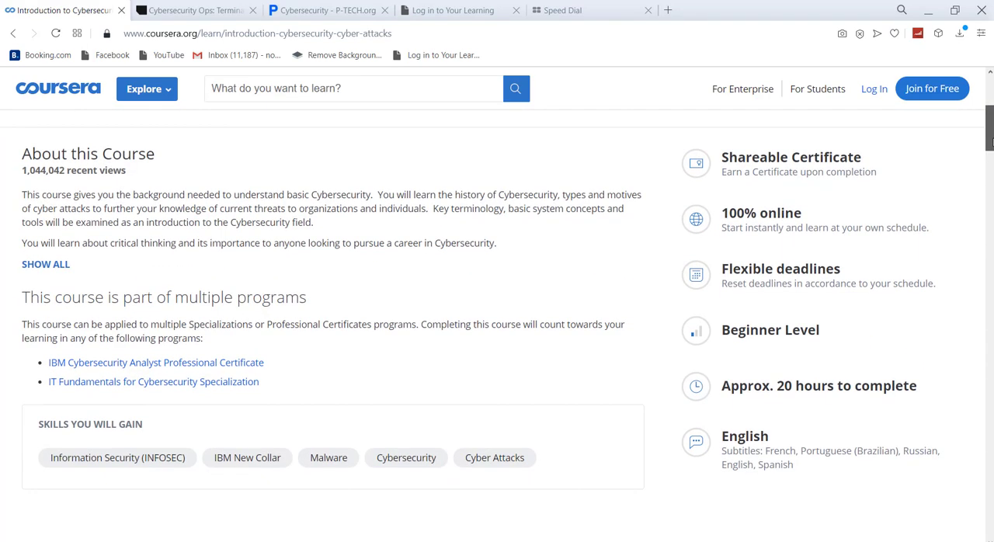
{"action": "scroll", "scroll_direction": "down", "scroll_amount": 3}
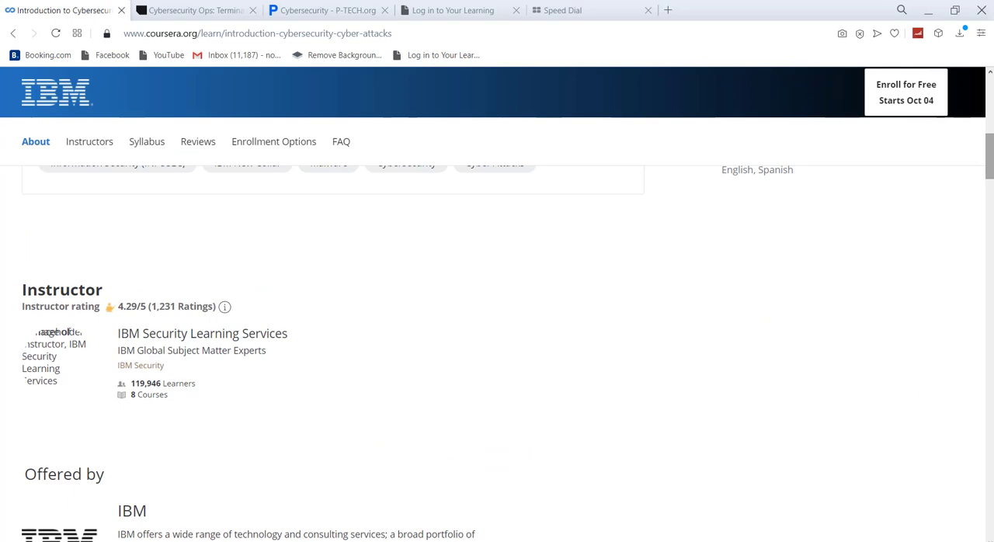
{"action": "scroll", "scroll_direction": "up", "scroll_amount": 3}
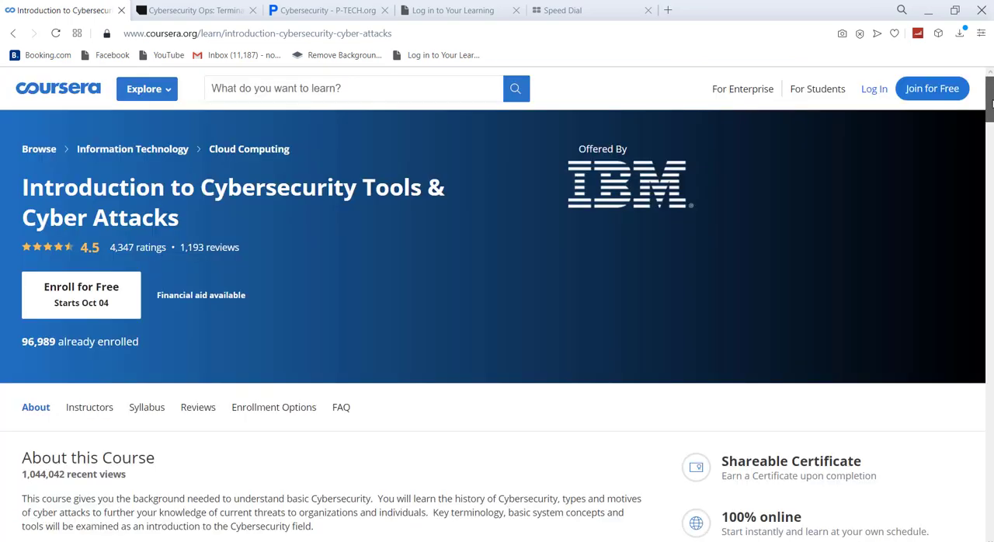
{"action": "mouse_move", "coordinate": [81, 294]}
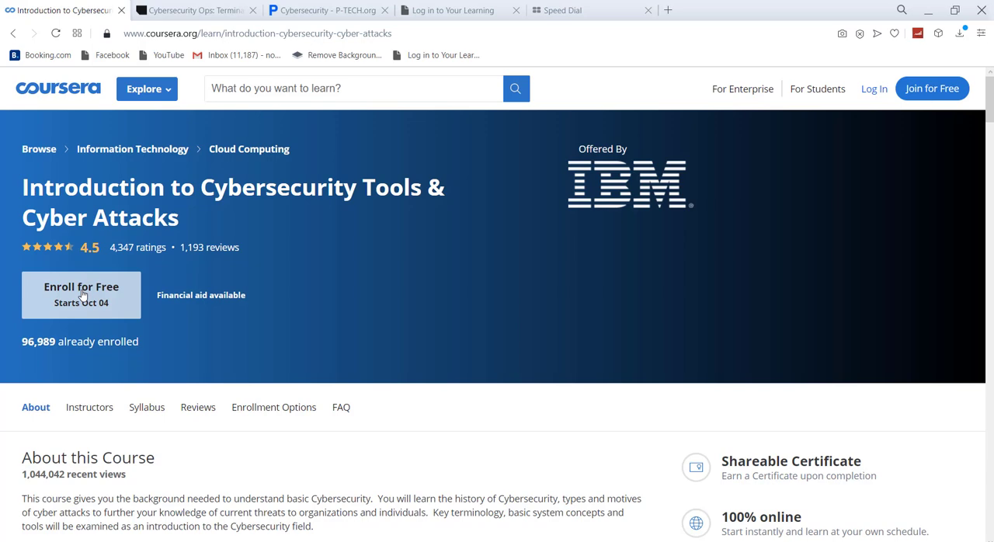
{"action": "mouse_move", "coordinate": [987, 118]}
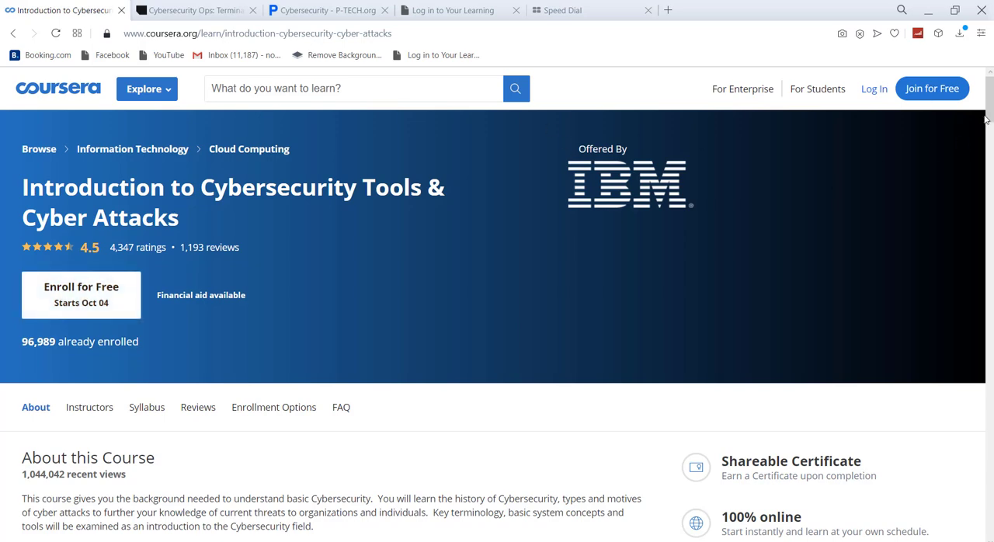
{"action": "scroll", "scroll_direction": "down", "scroll_amount": 3}
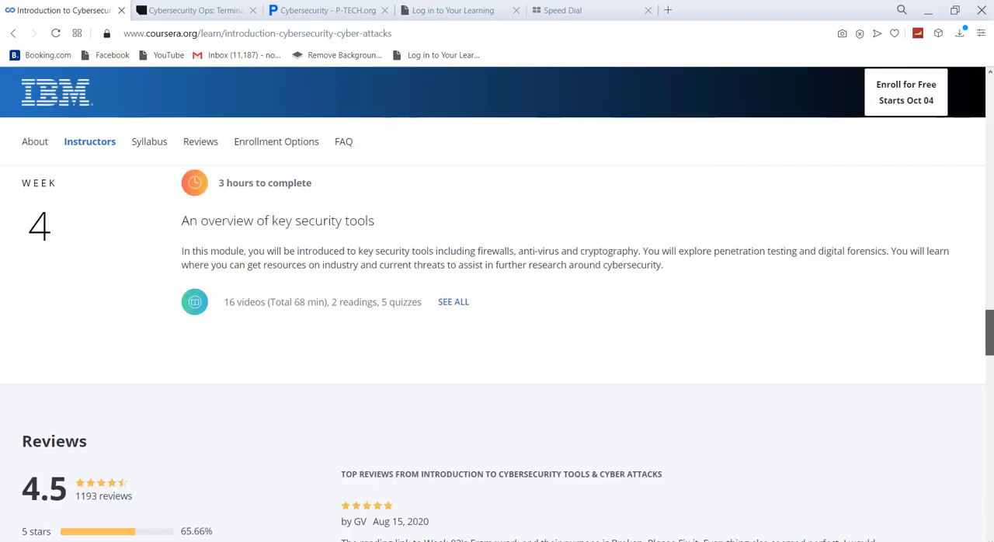
{"action": "left_click", "coordinate": [340, 141]}
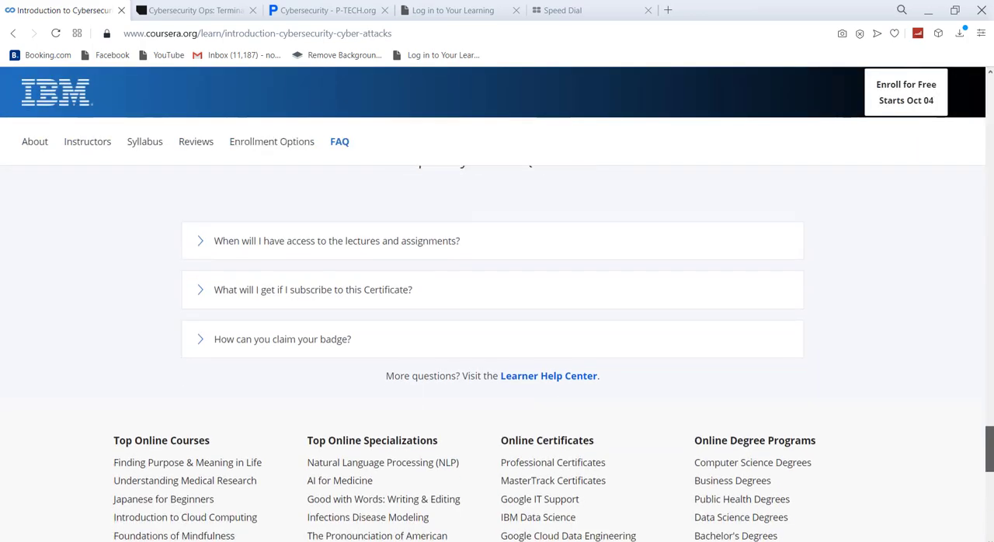
{"action": "scroll", "scroll_direction": "down", "scroll_amount": 3}
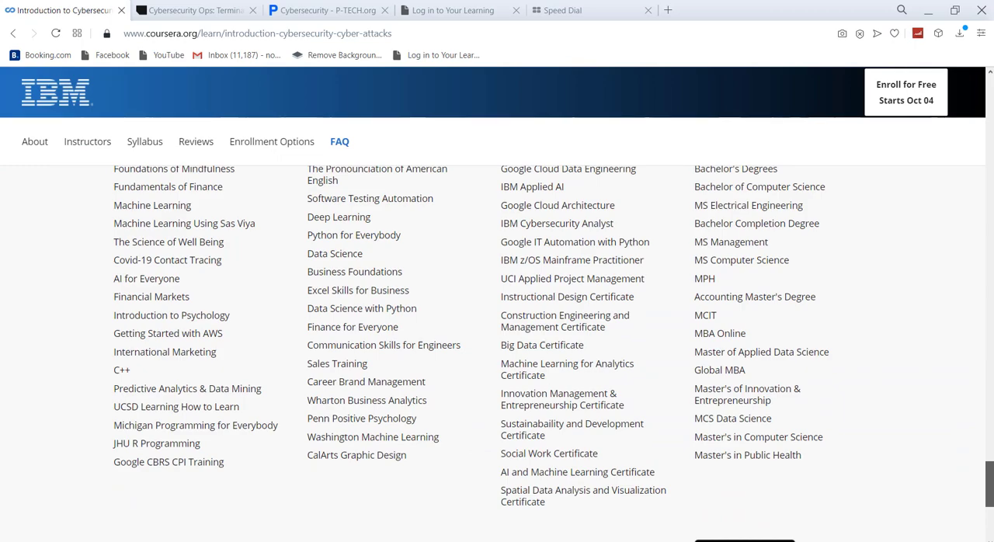
{"action": "scroll", "scroll_direction": "down", "scroll_amount": 3}
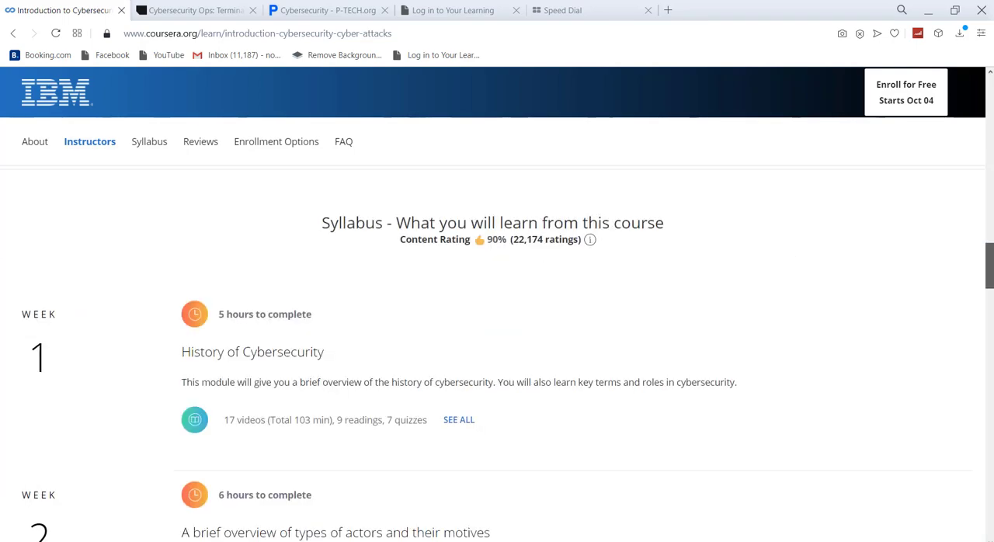
{"action": "scroll", "scroll_direction": "down", "scroll_amount": 3}
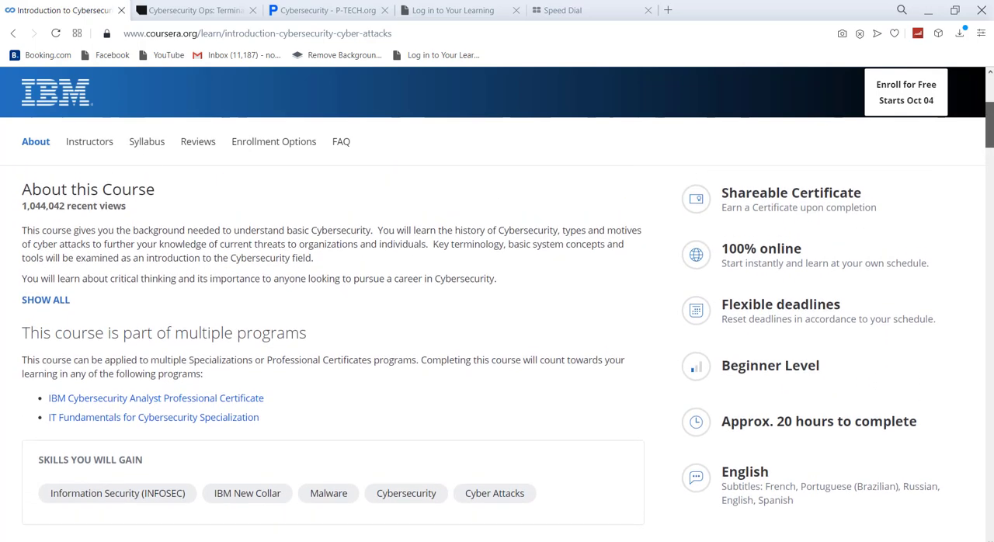
{"action": "scroll", "scroll_direction": "up", "scroll_amount": 3}
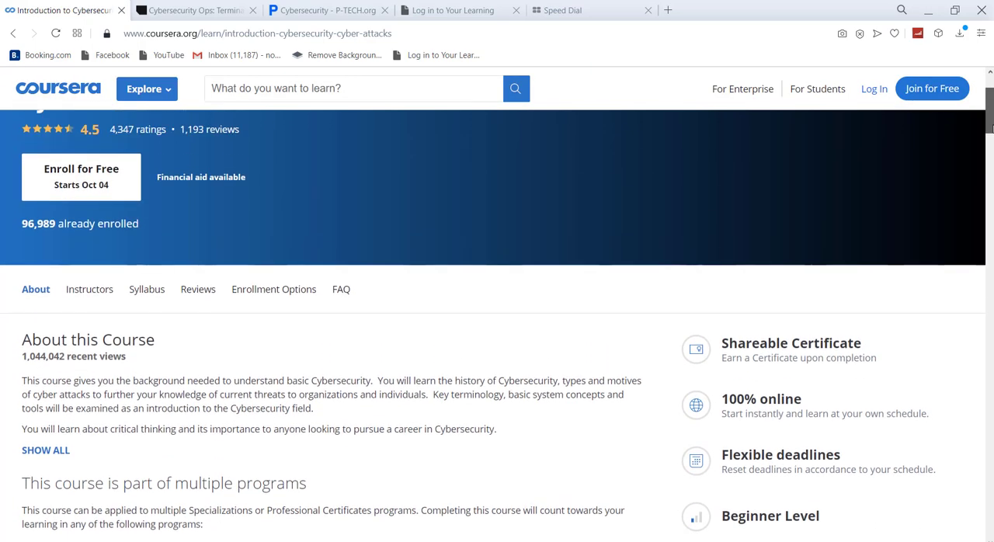